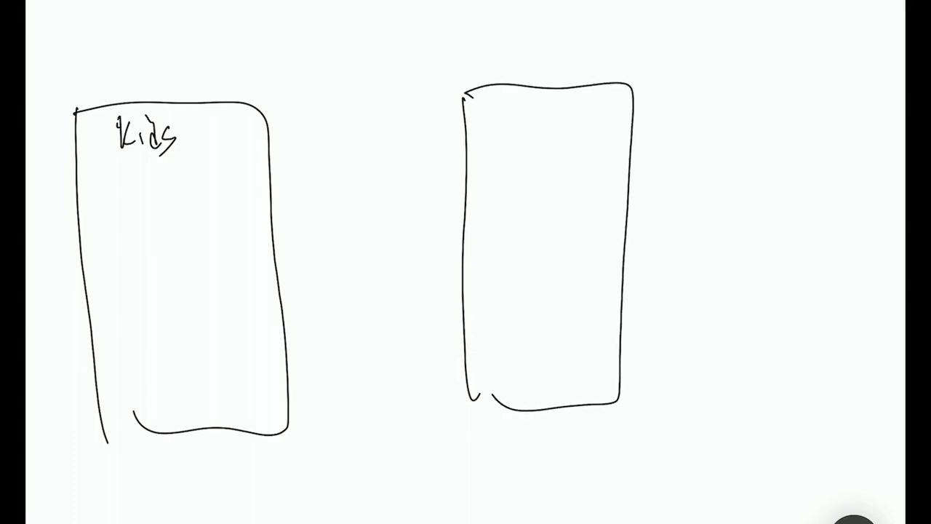
- Write 'tasks' as the heading of the right box
{"action": "type", "text": "tasks"}
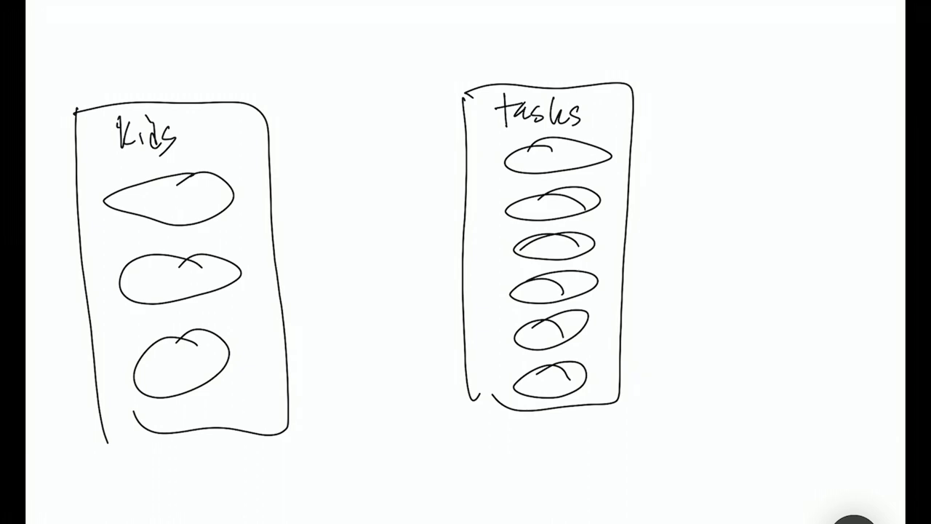
- Draw a two-way arrow between the columns and label the ovals kid1, kid 2, kid3
{"action": "left_click_drag", "start_coordinate": [262, 117], "coordinate": [447, 117]}
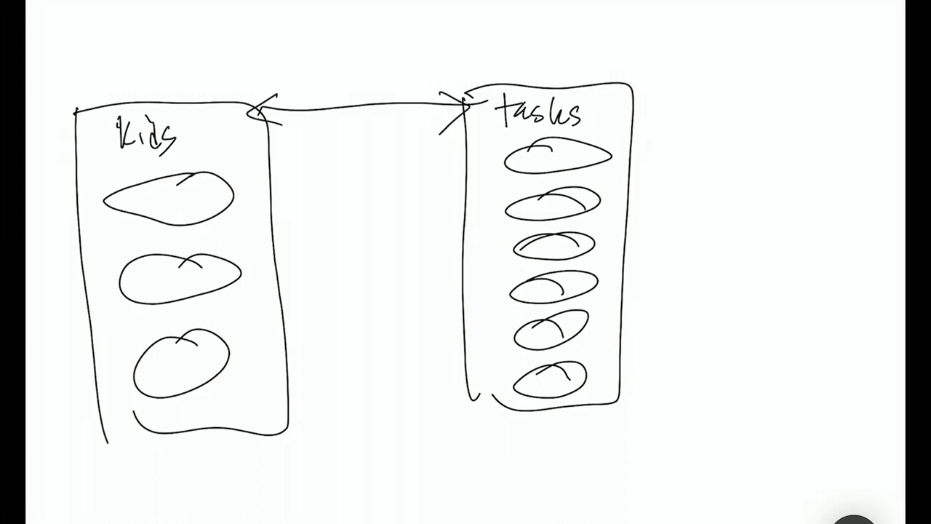
{"action": "type", "text": "kid1"}
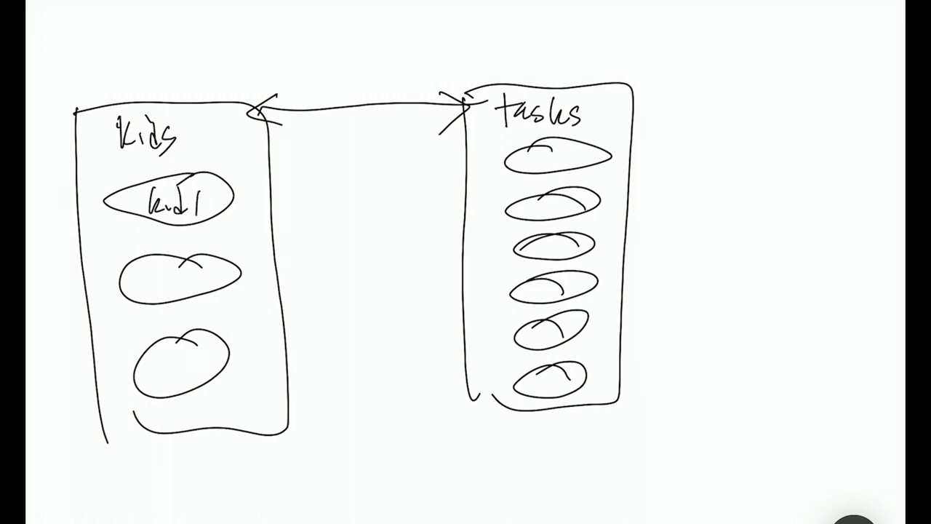
{"action": "type", "text": "kid 2"}
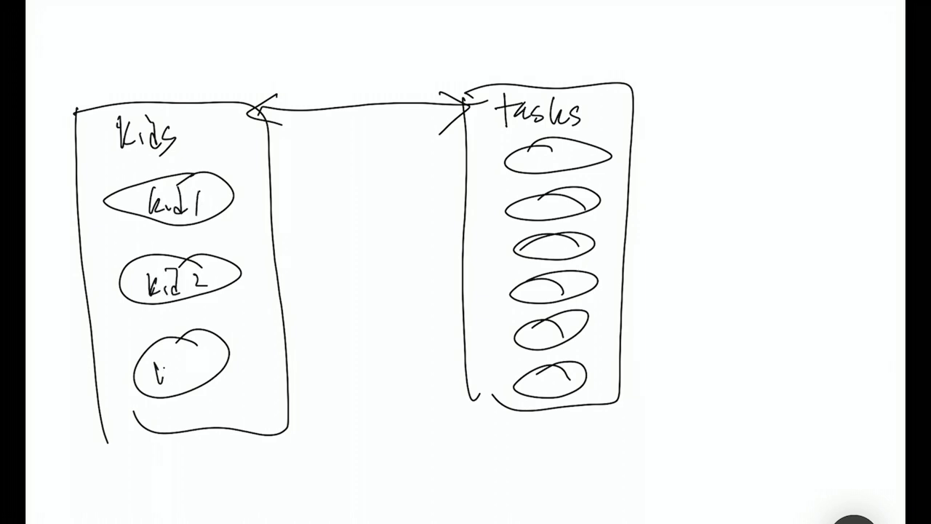
{"action": "type", "text": "kid3"}
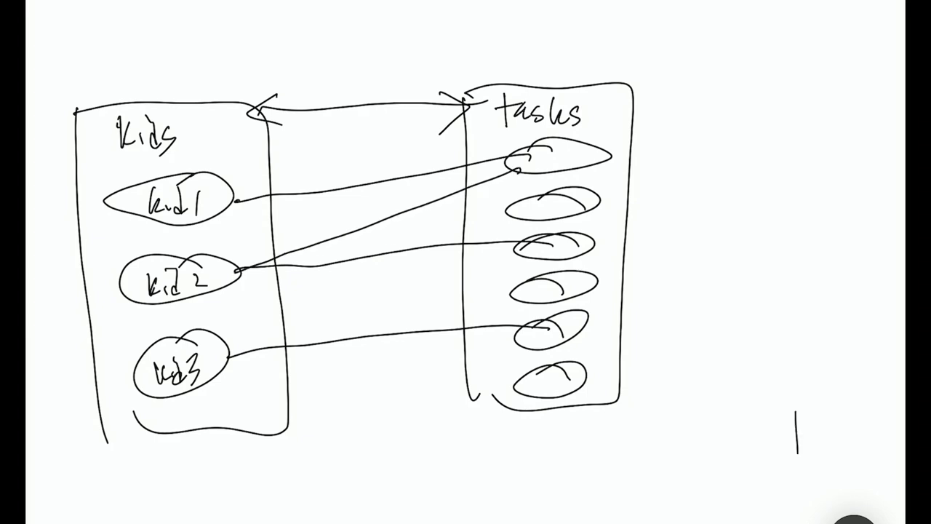
{"action": "type", "text": "mow lawn"}
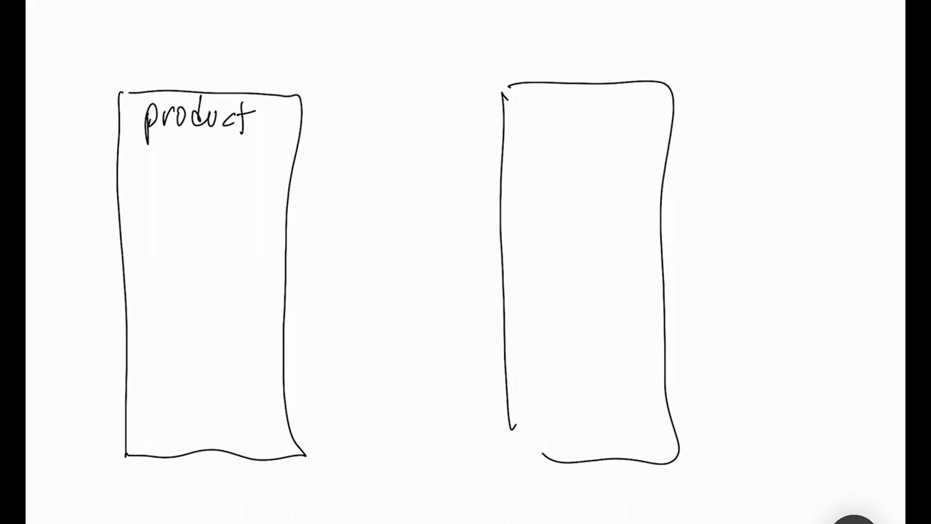
- Write 'Value' as the heading of the second column
{"action": "type", "text": "Value"}
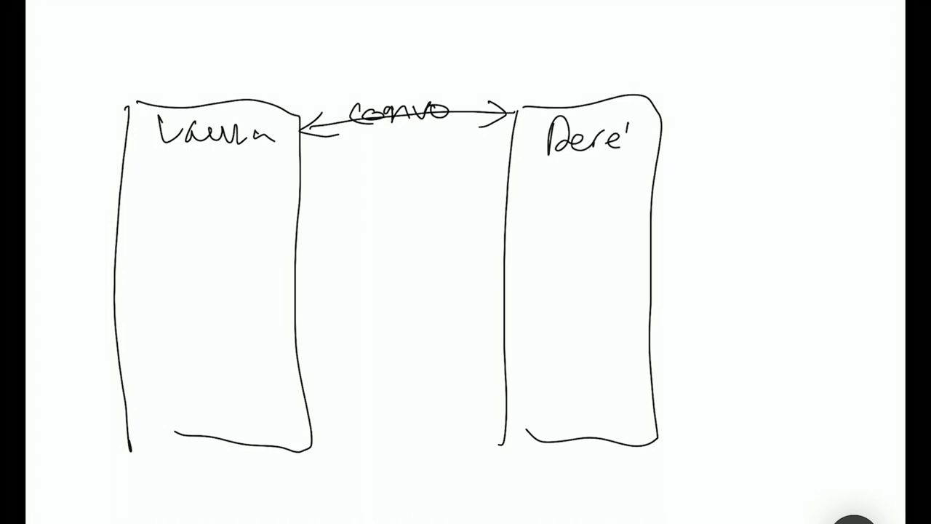
- Write 'Derel' on the right header and sketch ovals in both person columns
{"action": "type", "text": "Derel"}
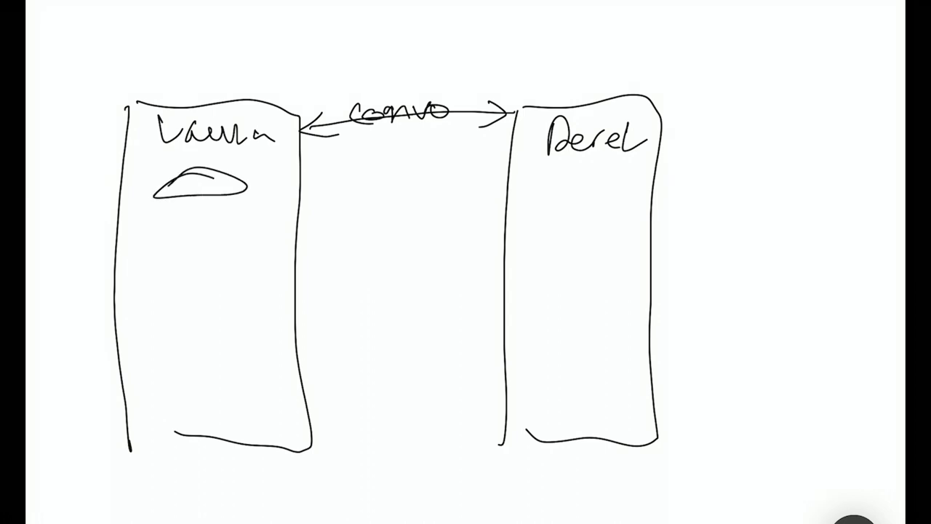
{"action": "left_click_drag", "start_coordinate": [153, 218], "coordinate": [248, 321]}
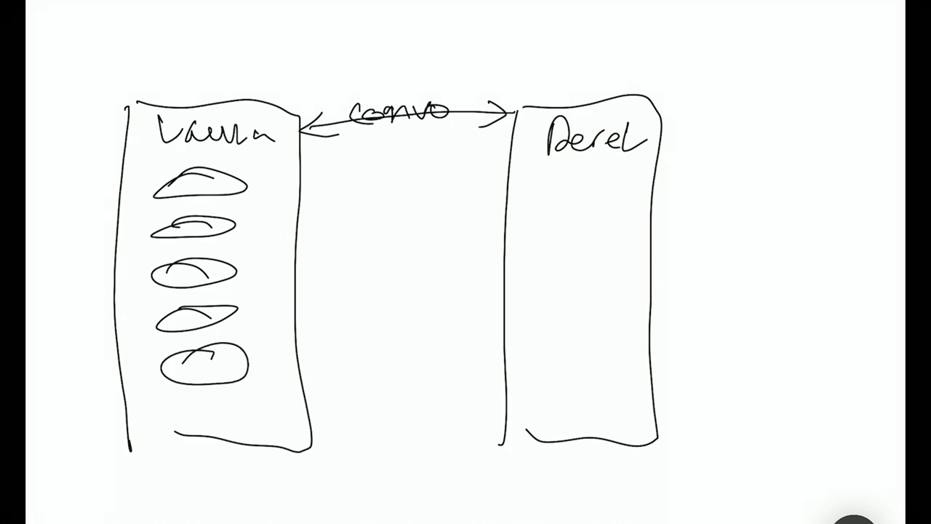
{"action": "left_click_drag", "start_coordinate": [553, 182], "coordinate": [604, 276]}
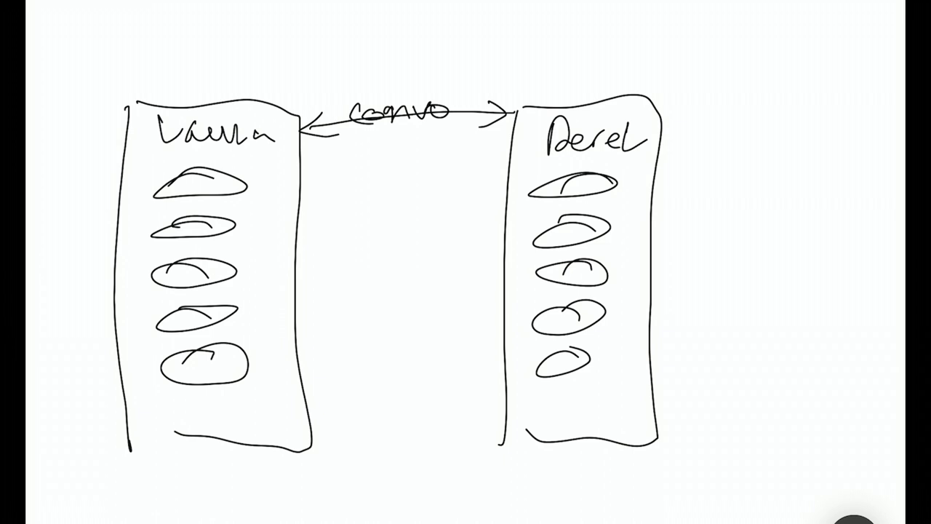
- Link the top three ovals straight across between the two columns
{"action": "left_click_drag", "start_coordinate": [247, 187], "coordinate": [553, 185]}
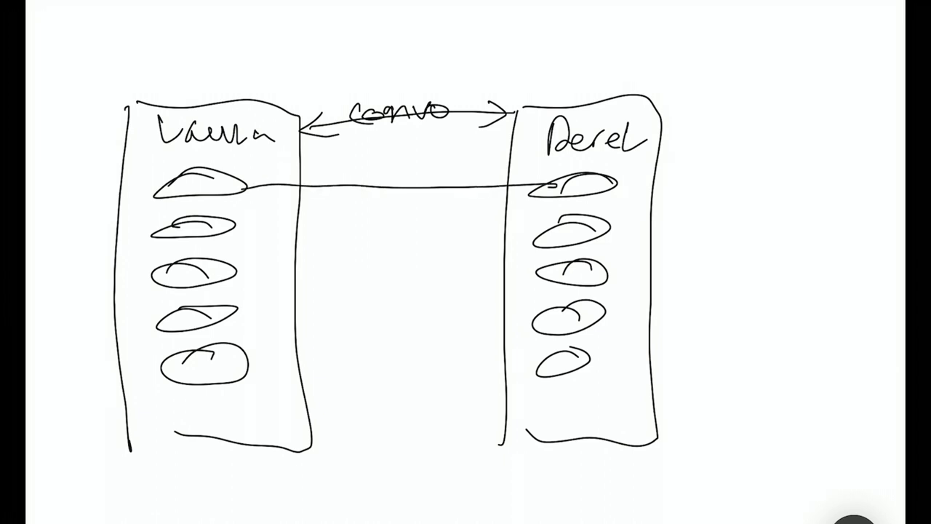
{"action": "left_click_drag", "start_coordinate": [241, 229], "coordinate": [553, 229]}
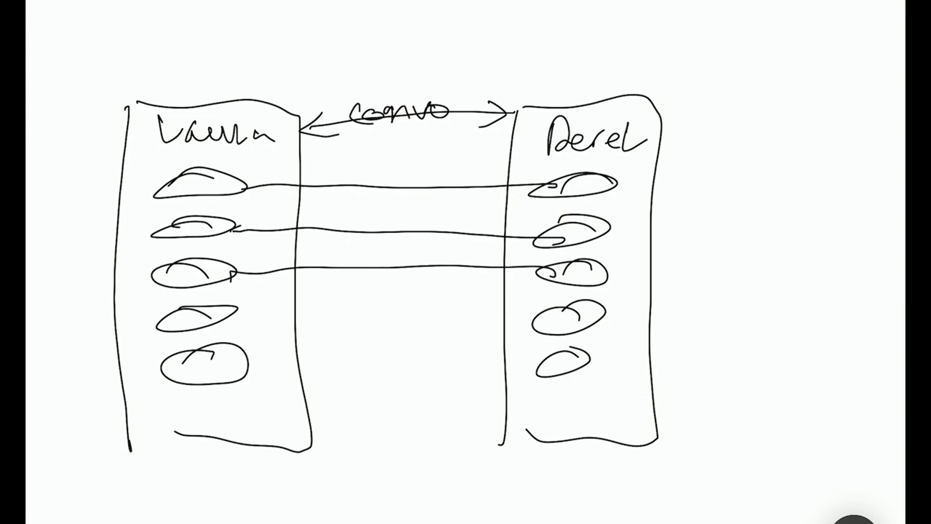